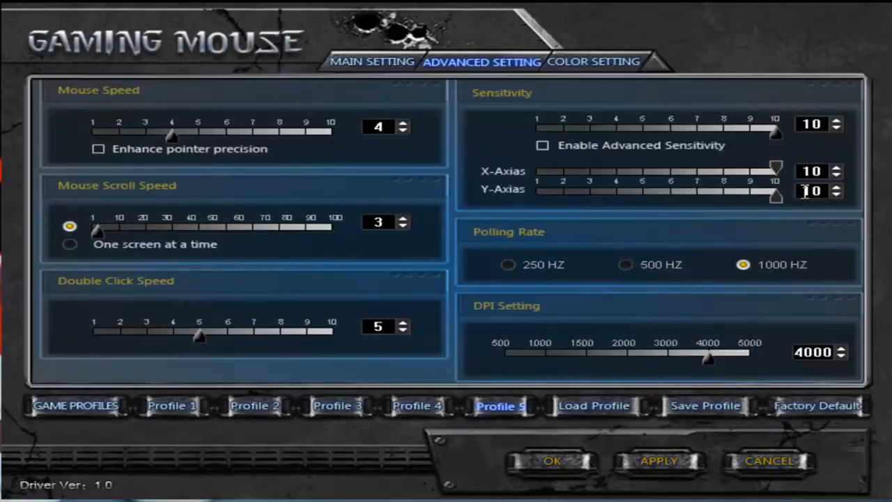
{"action": "mouse_move", "coordinate": [885, 212]}
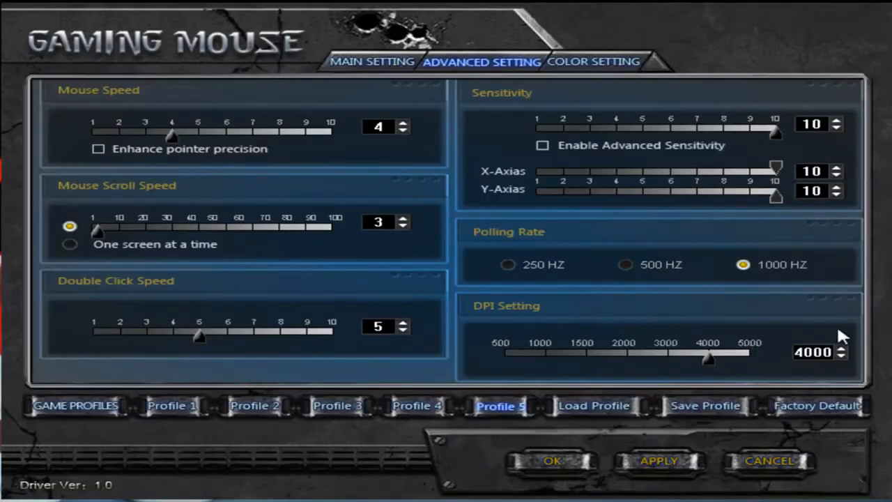
- Show the eleven-button mapping and browse button 6's actions, leaving it on Double Click
{"action": "left_click", "coordinate": [372, 62]}
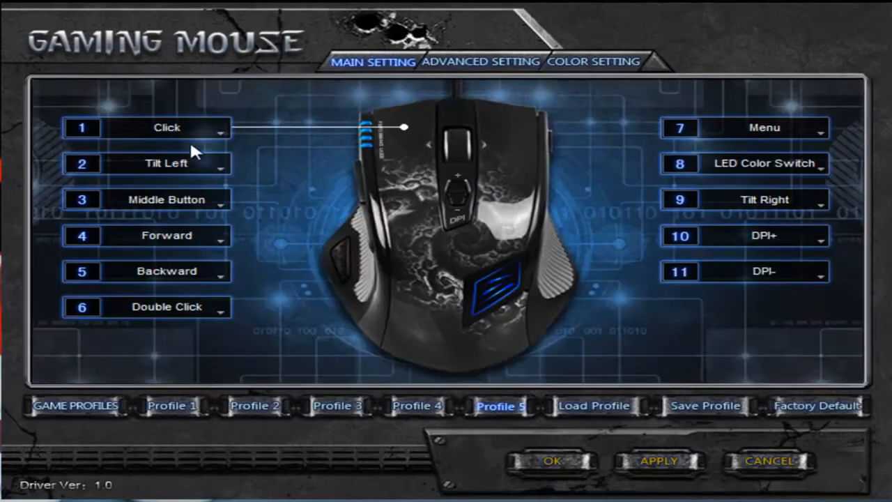
{"action": "mouse_move", "coordinate": [248, 230]}
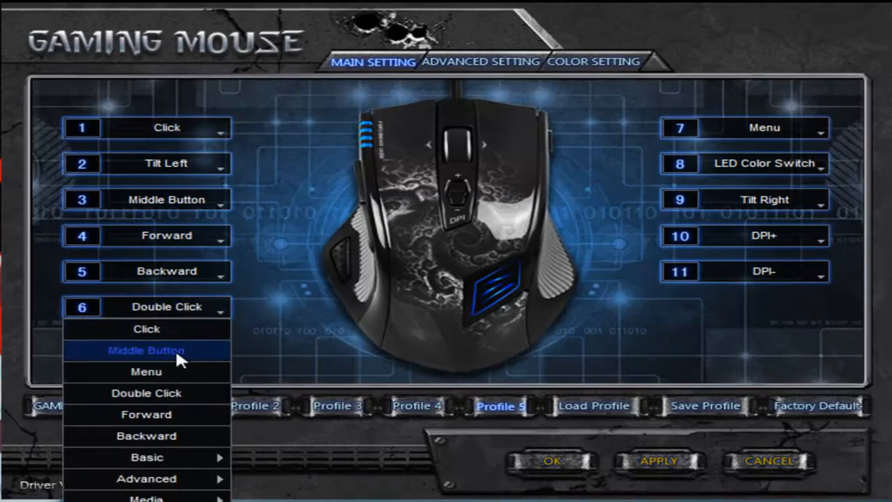
{"action": "mouse_move", "coordinate": [146, 436]}
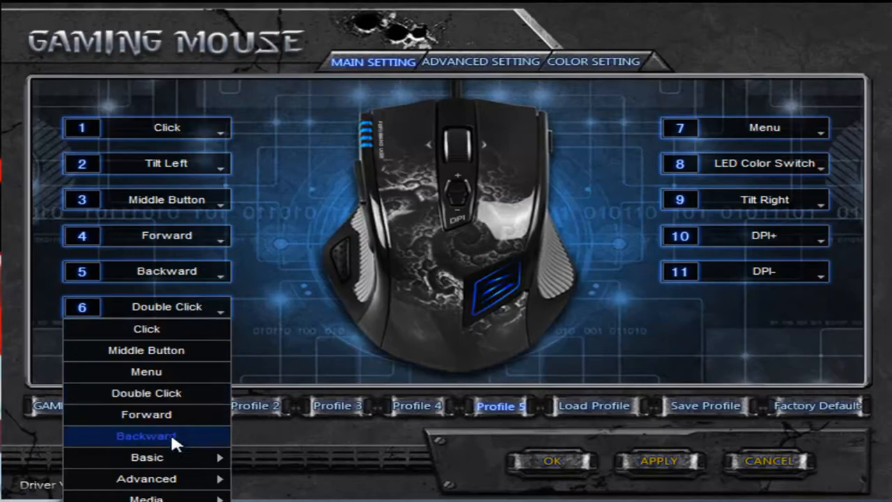
{"action": "mouse_move", "coordinate": [146, 458]}
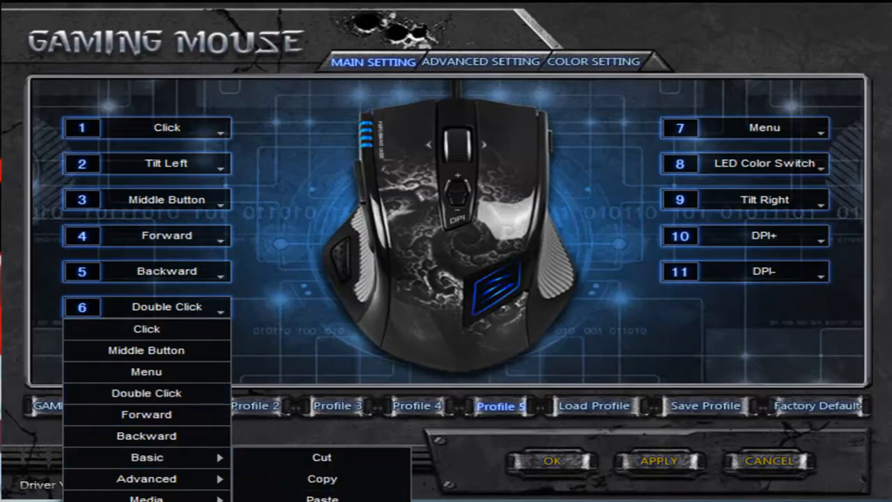
{"action": "mouse_move", "coordinate": [147, 479]}
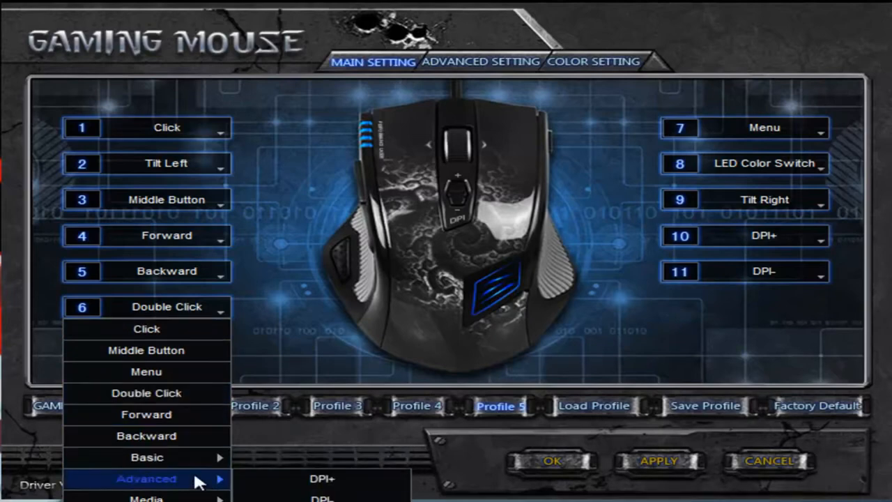
{"action": "mouse_move", "coordinate": [147, 478]}
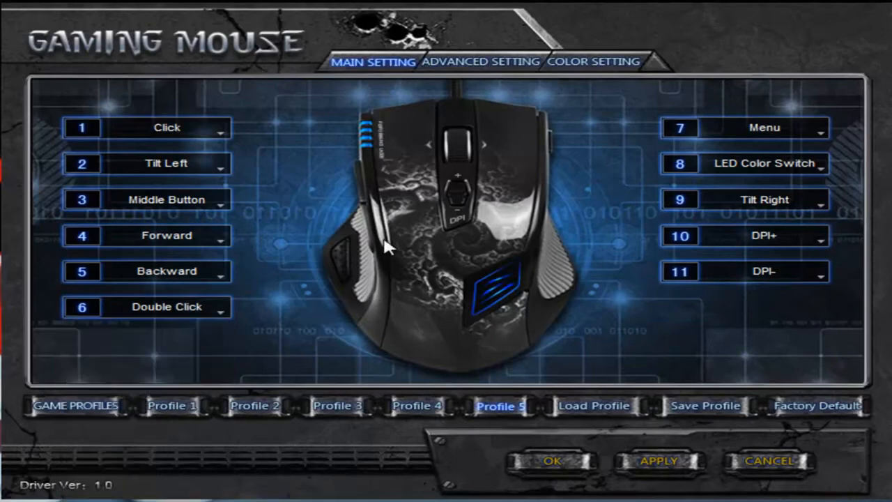
{"action": "left_click", "coordinate": [821, 128]}
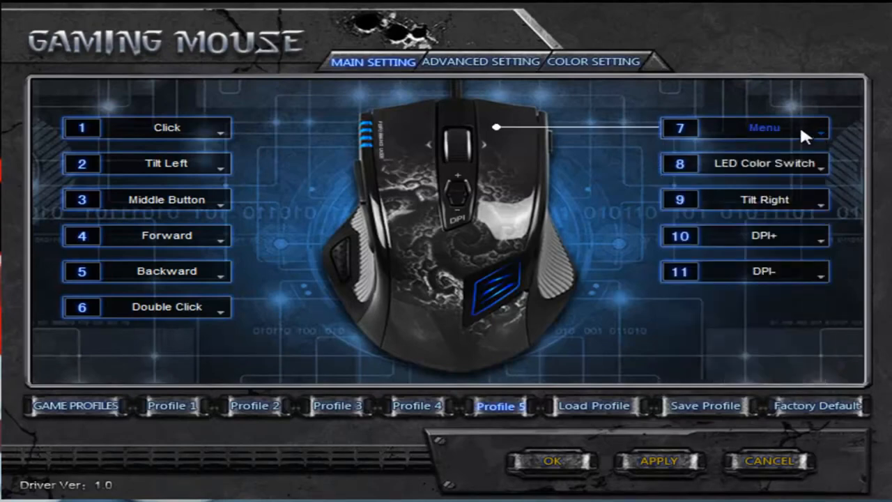
{"action": "mouse_move", "coordinate": [533, 232]}
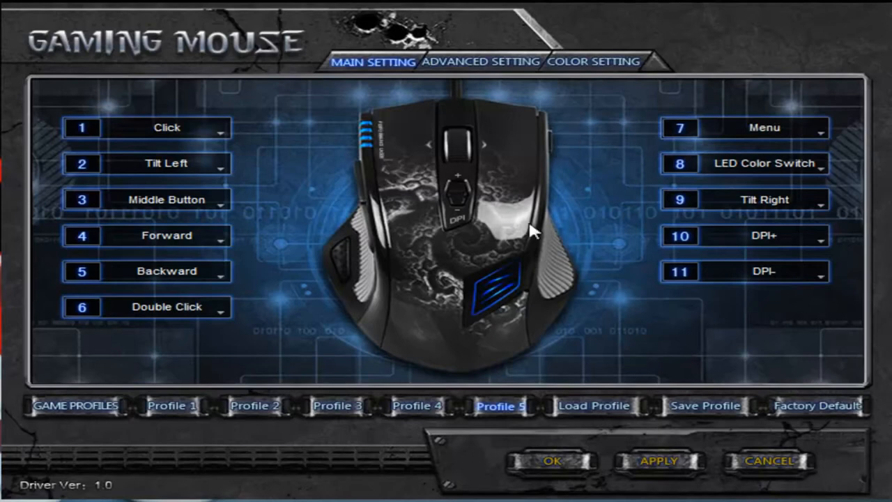
{"action": "mouse_move", "coordinate": [499, 167]}
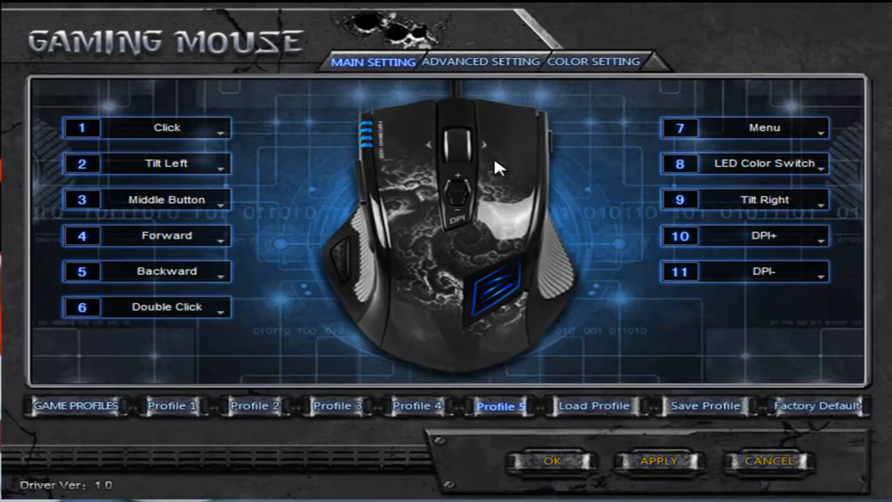
{"action": "mouse_move", "coordinate": [499, 95]}
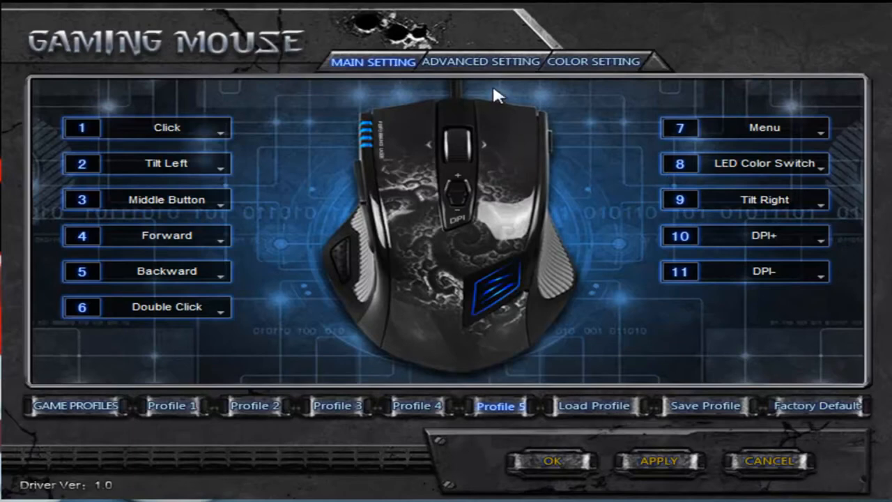
{"action": "mouse_move", "coordinate": [76, 419]}
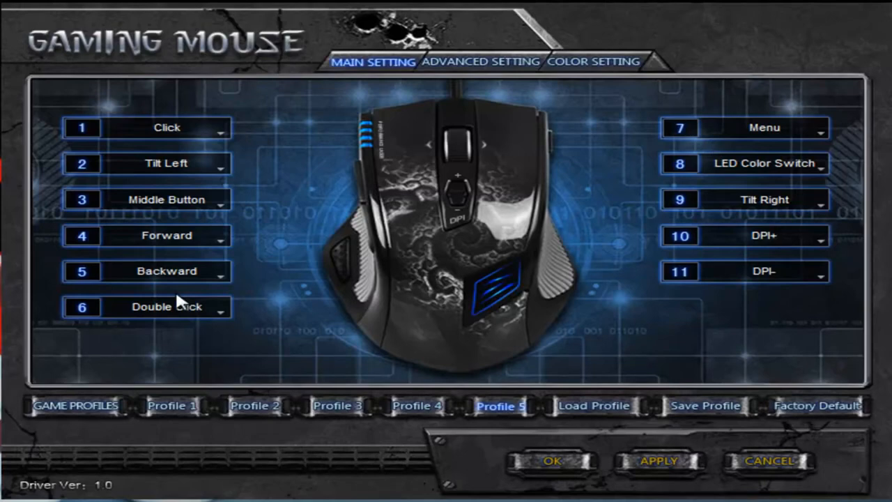
{"action": "mouse_move", "coordinate": [526, 184]}
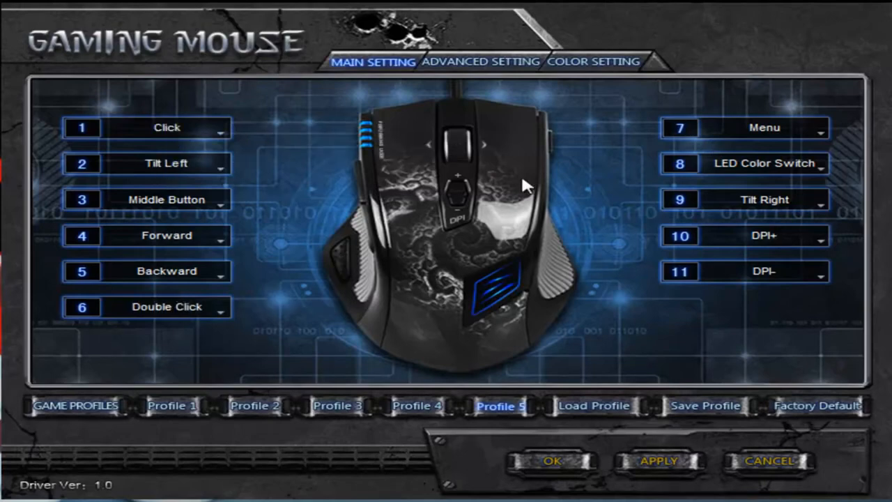
{"action": "mouse_move", "coordinate": [331, 215]}
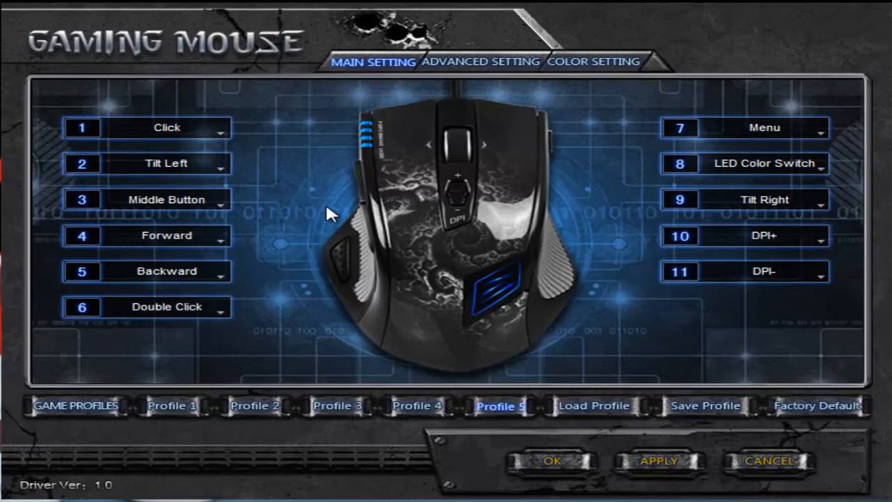
{"action": "mouse_move", "coordinate": [329, 218]}
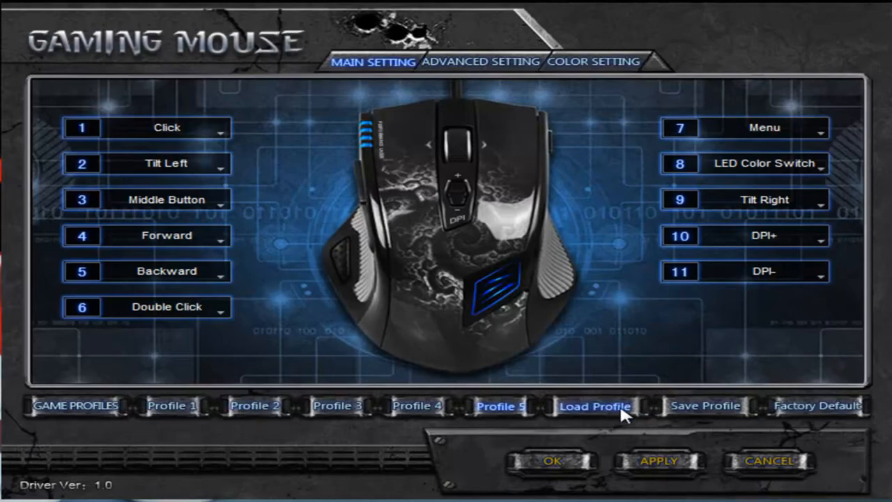
{"action": "left_click", "coordinate": [594, 405]}
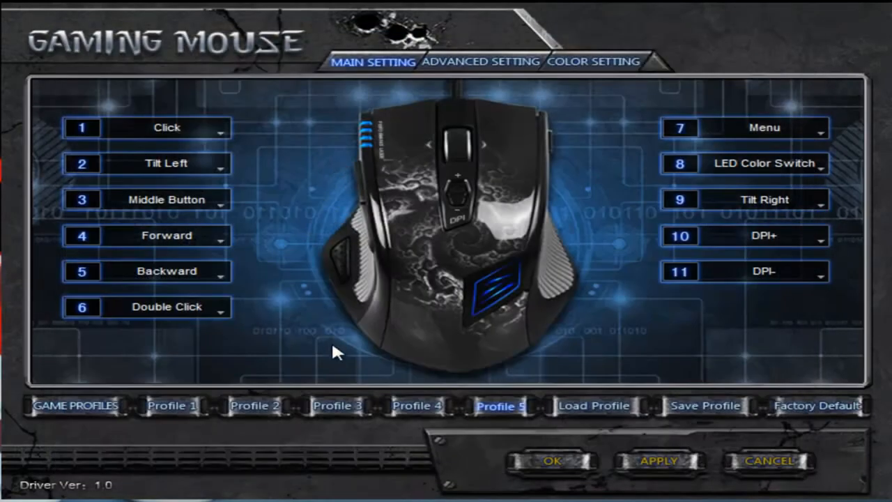
{"action": "mouse_move", "coordinate": [585, 257]}
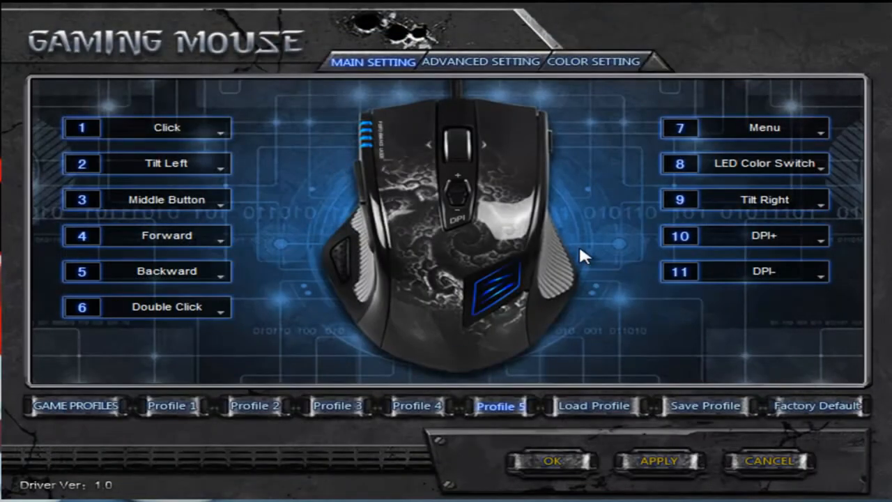
{"action": "mouse_move", "coordinate": [538, 86]}
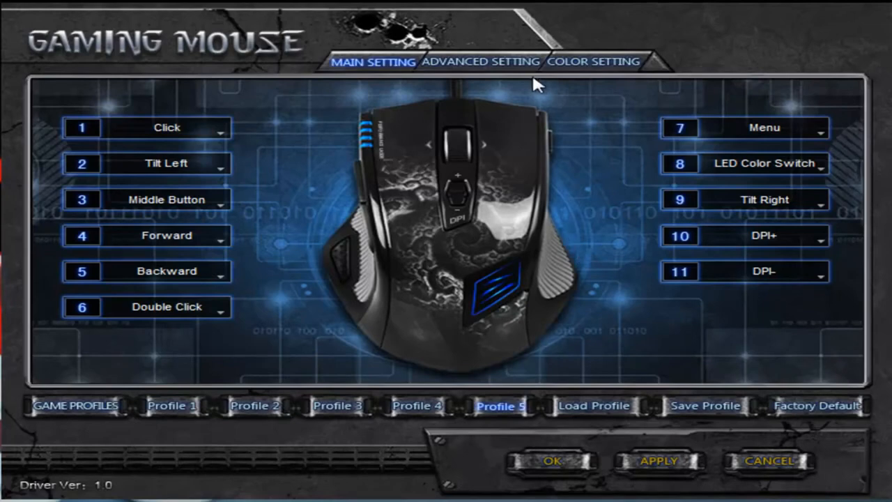
{"action": "left_click", "coordinate": [481, 61]}
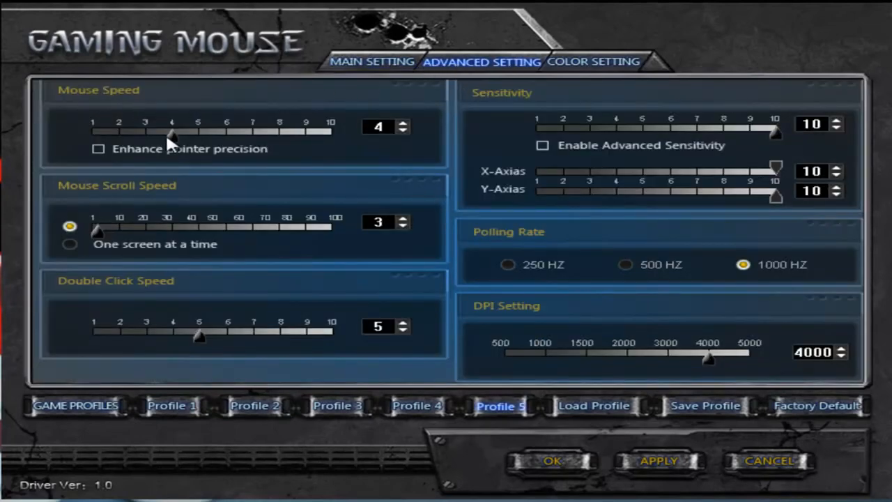
{"action": "mouse_move", "coordinate": [194, 164]}
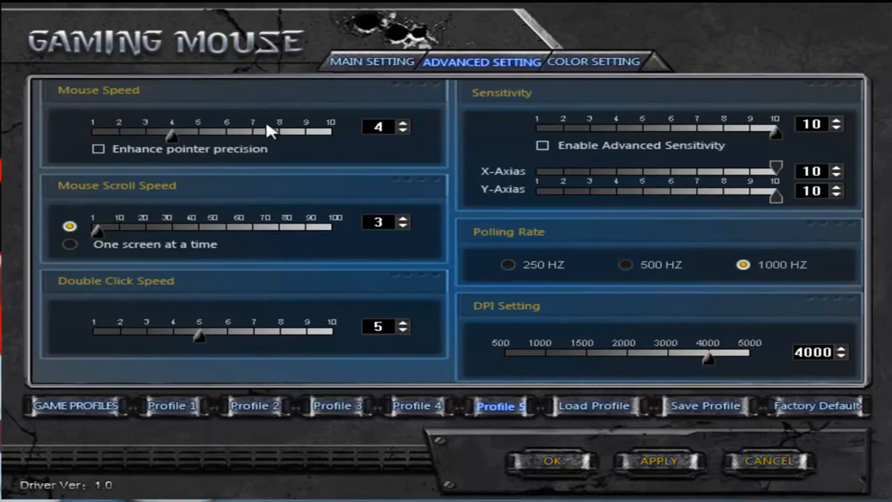
{"action": "mouse_move", "coordinate": [144, 199]}
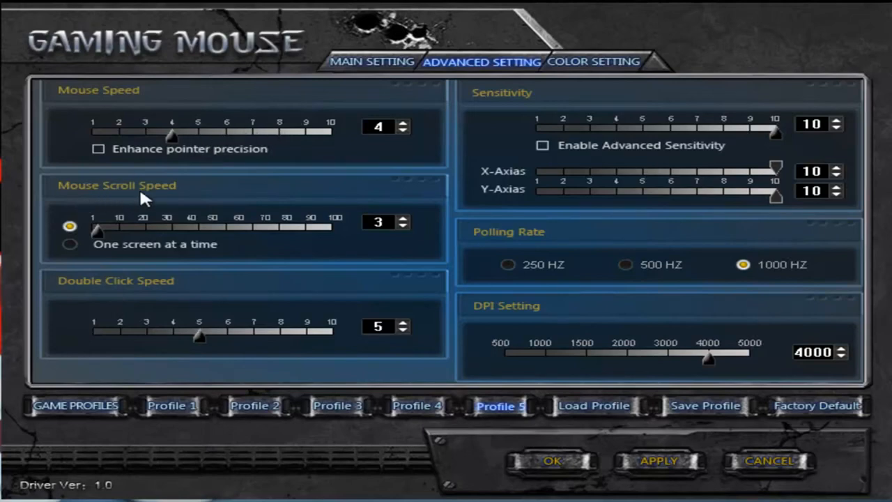
{"action": "mouse_move", "coordinate": [296, 216]}
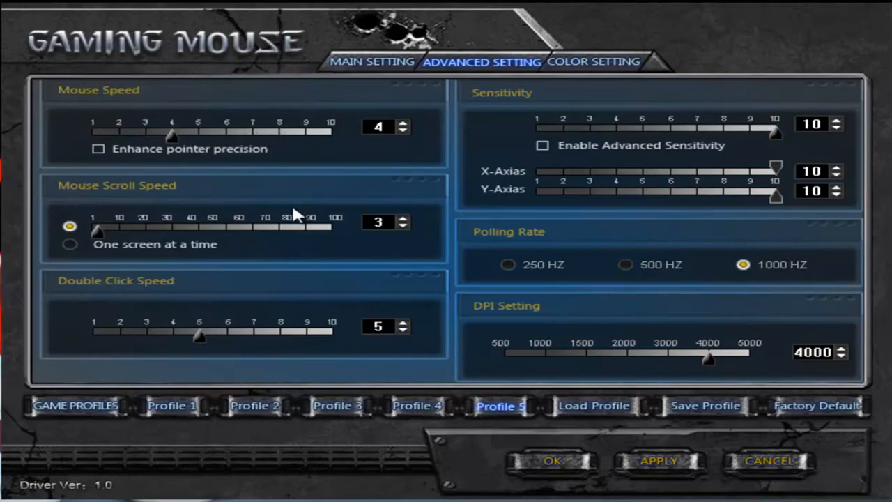
{"action": "mouse_move", "coordinate": [234, 244]}
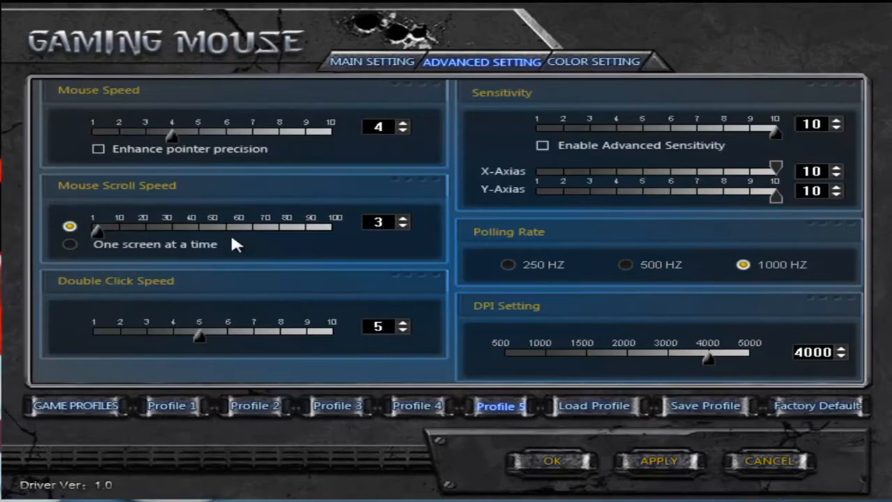
{"action": "mouse_move", "coordinate": [193, 247]}
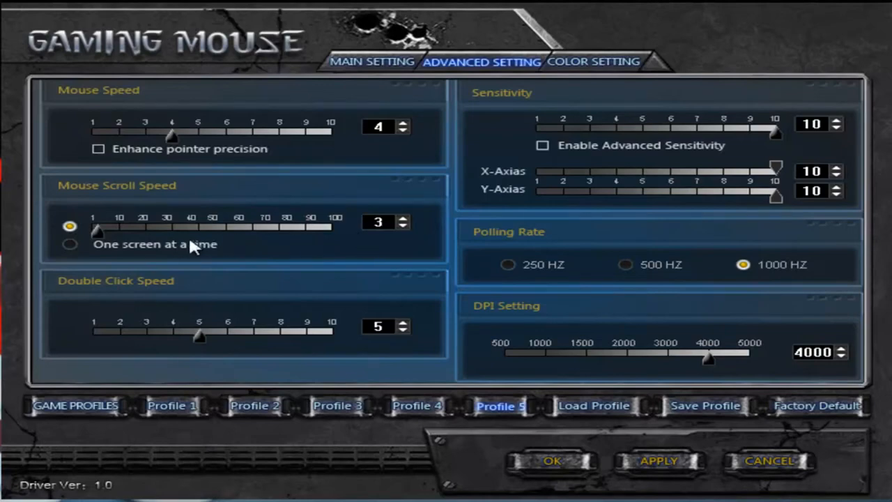
{"action": "mouse_move", "coordinate": [437, 248]}
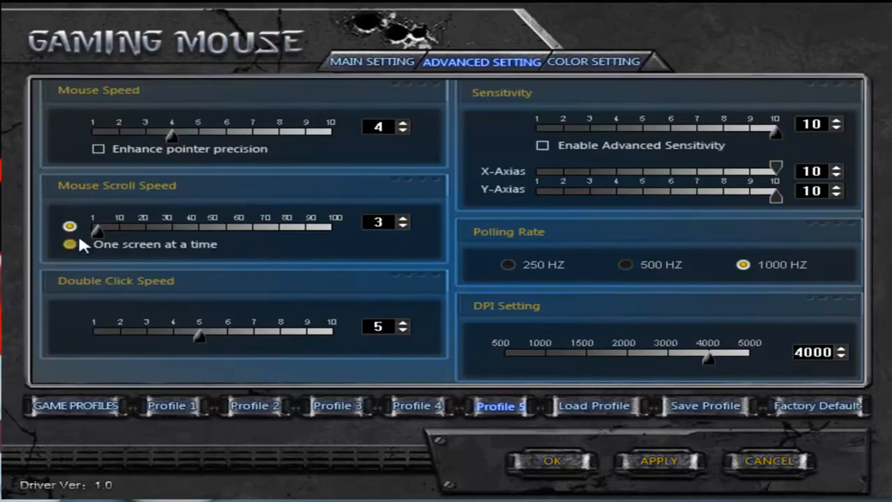
{"action": "left_click", "coordinate": [69, 227]}
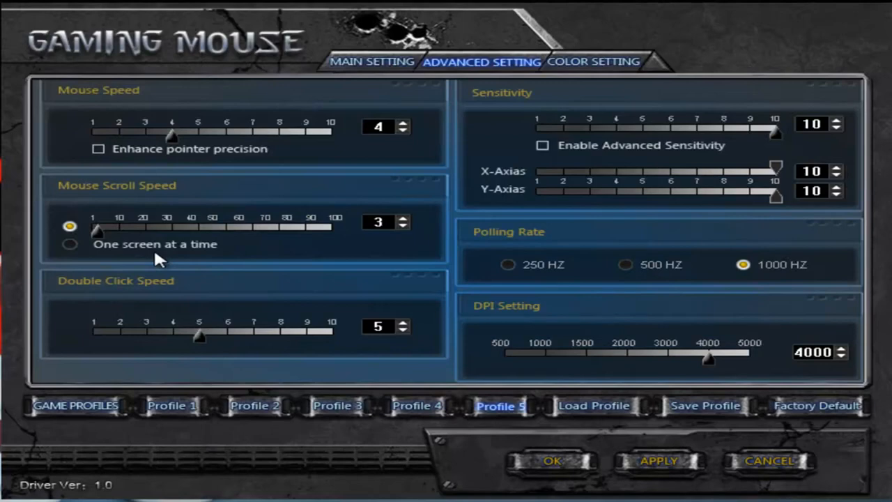
{"action": "mouse_move", "coordinate": [208, 234]}
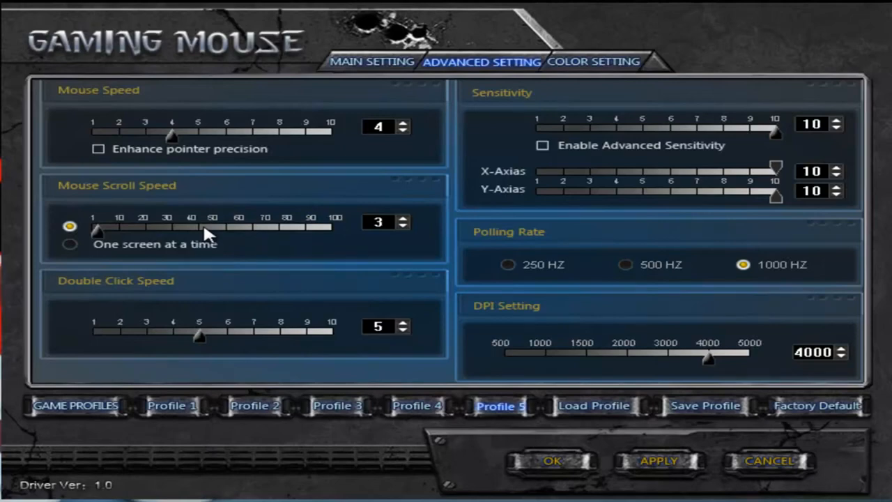
{"action": "mouse_move", "coordinate": [193, 285]}
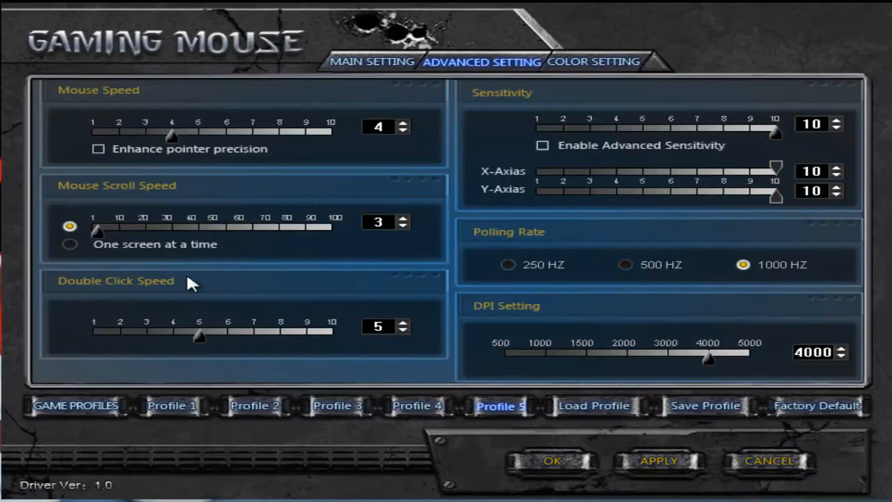
{"action": "mouse_move", "coordinate": [136, 296]}
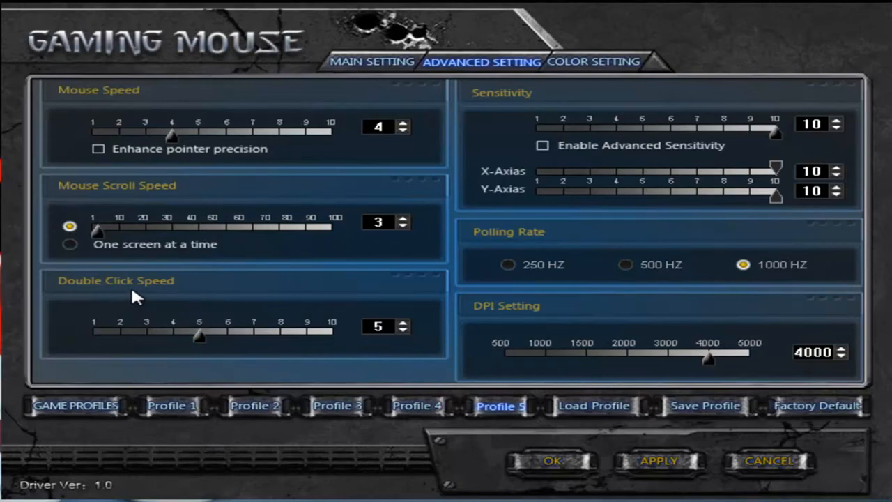
{"action": "mouse_move", "coordinate": [157, 297]}
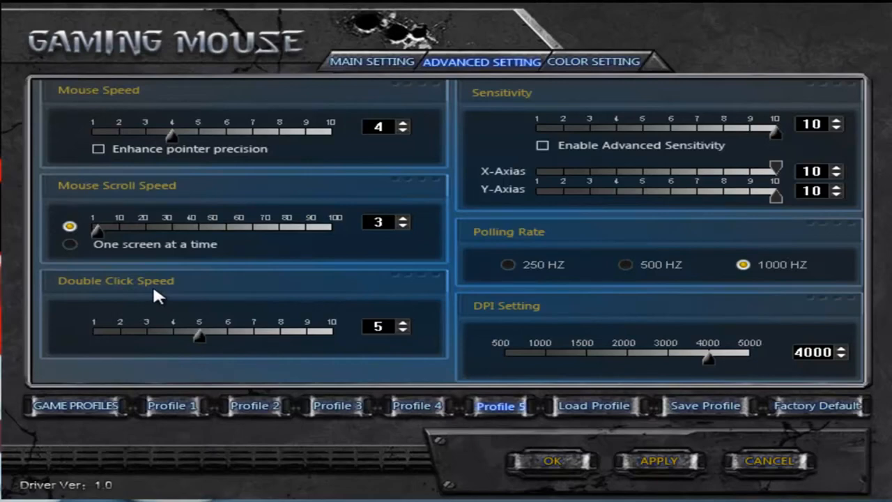
{"action": "mouse_move", "coordinate": [105, 352]}
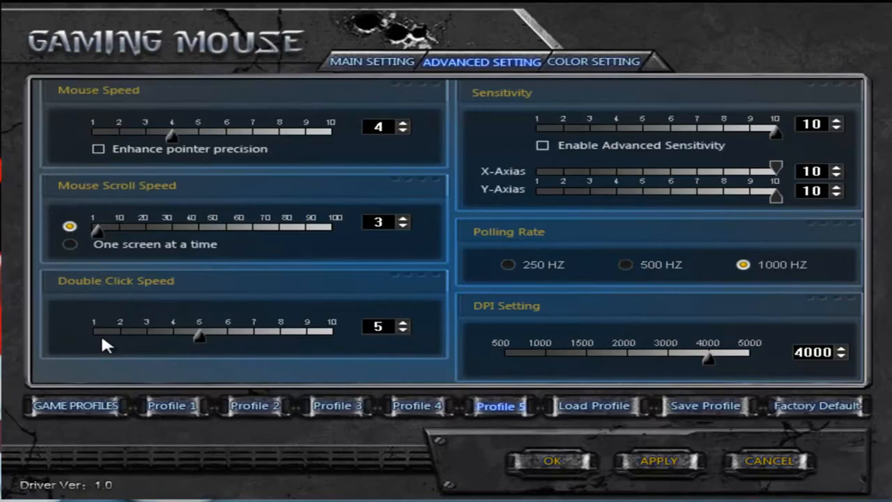
{"action": "mouse_move", "coordinate": [704, 164]}
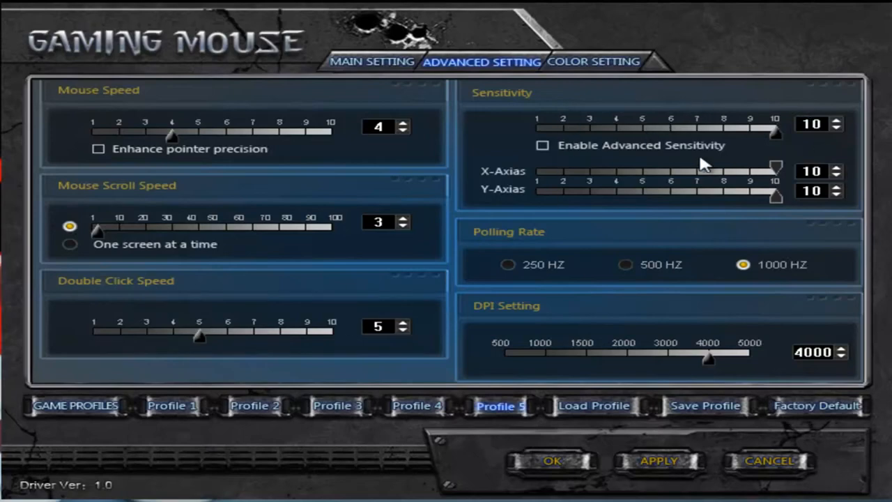
{"action": "mouse_move", "coordinate": [766, 146]}
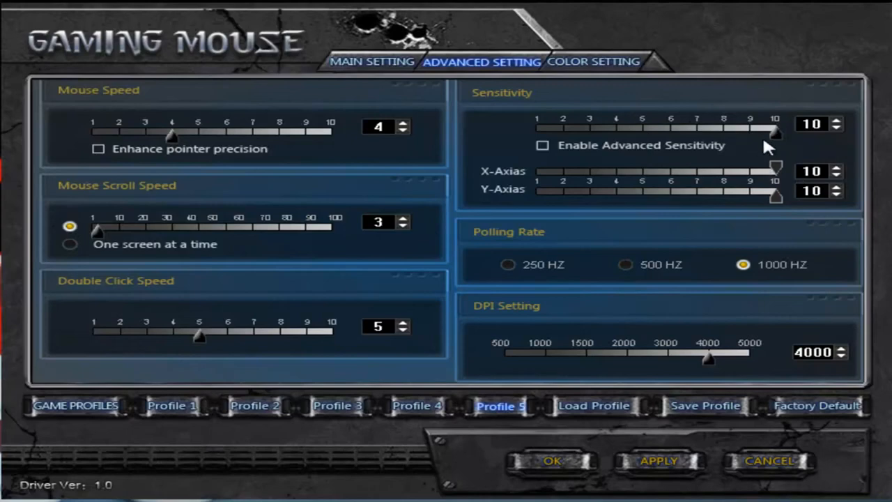
{"action": "mouse_move", "coordinate": [512, 264]}
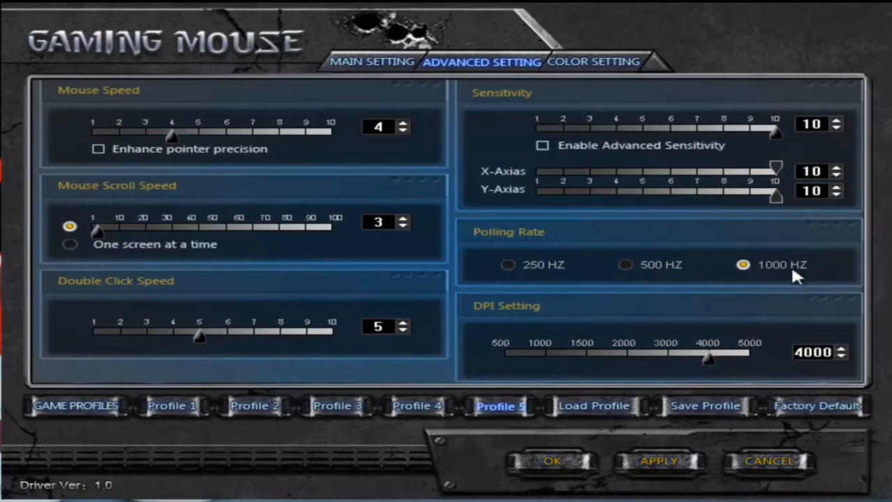
{"action": "mouse_move", "coordinate": [66, 209]}
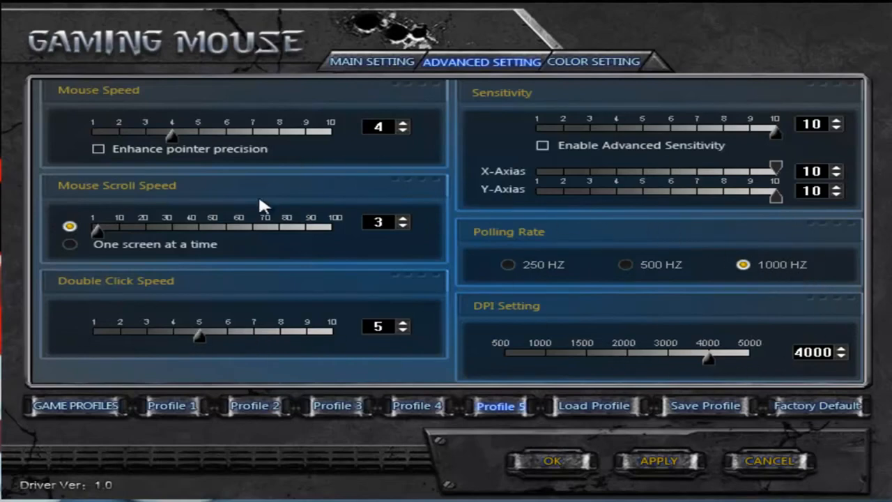
{"action": "mouse_move", "coordinate": [214, 226]}
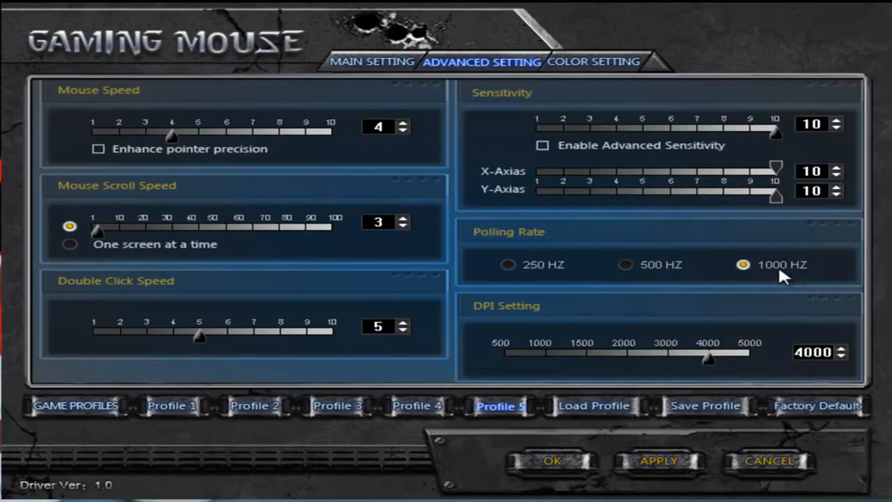
{"action": "mouse_move", "coordinate": [502, 322]}
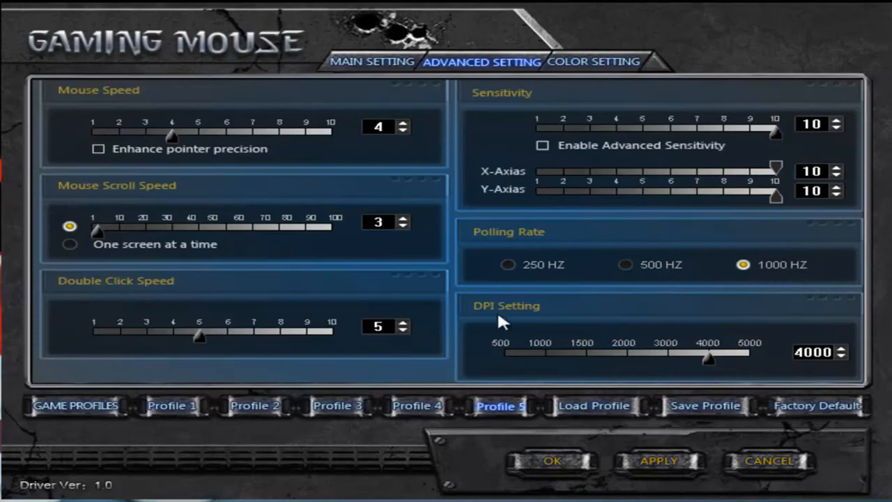
{"action": "mouse_move", "coordinate": [133, 247]}
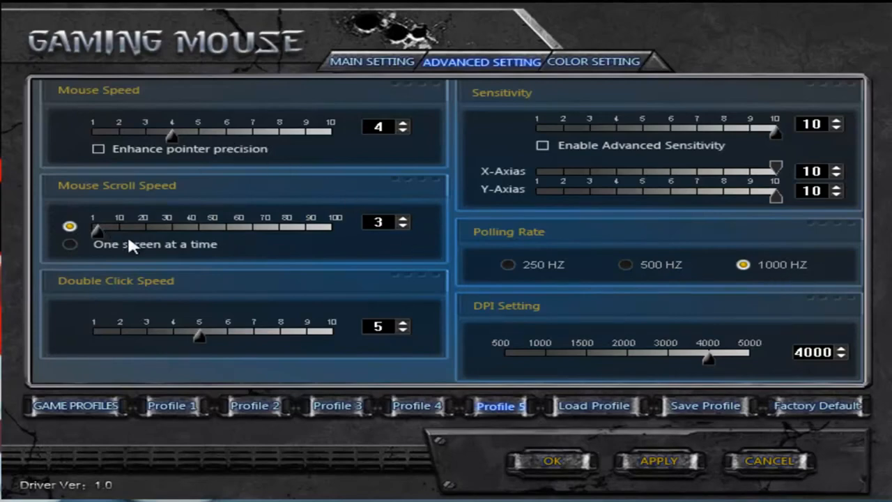
{"action": "mouse_move", "coordinate": [269, 174]}
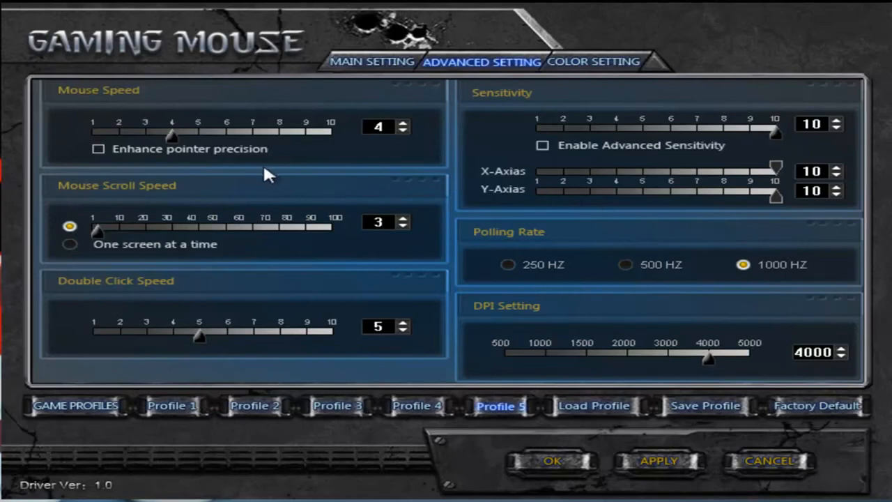
{"action": "mouse_move", "coordinate": [591, 330]}
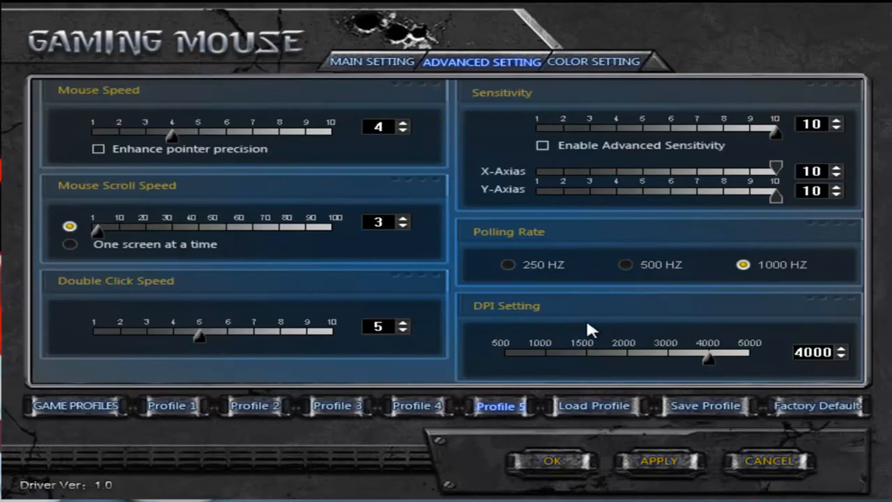
{"action": "mouse_move", "coordinate": [352, 244]}
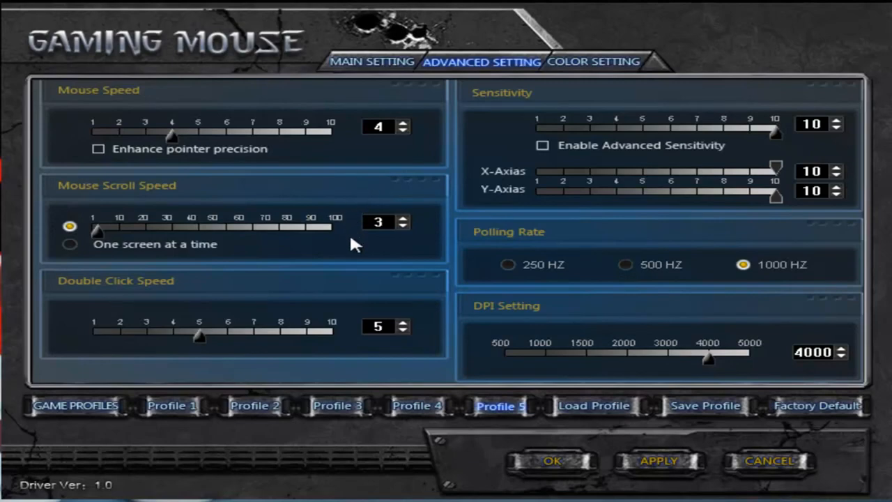
{"action": "mouse_move", "coordinate": [507, 359]}
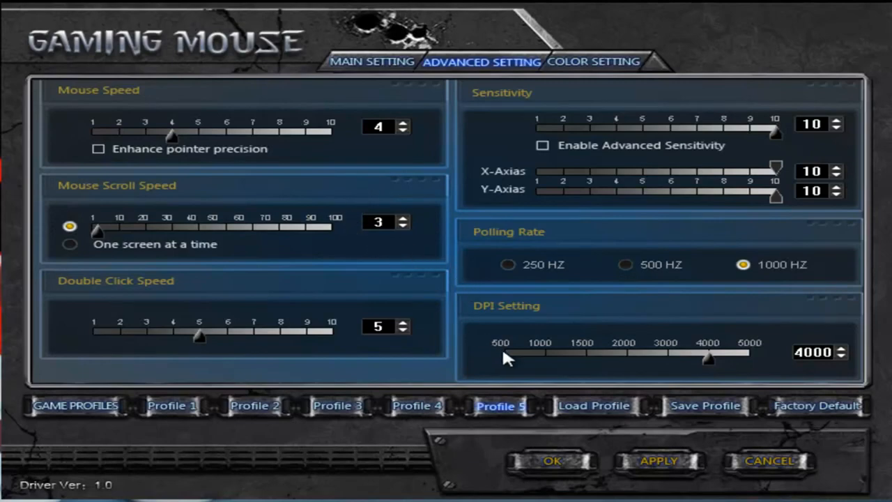
{"action": "mouse_move", "coordinate": [752, 367]}
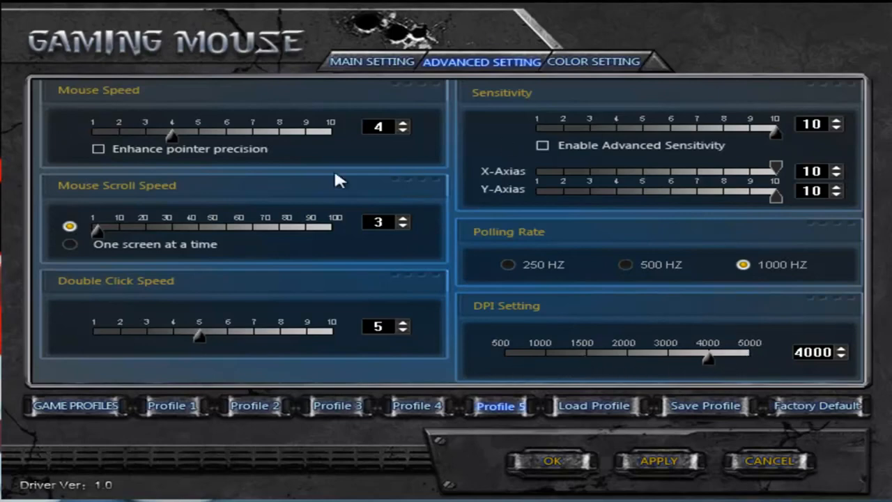
{"action": "mouse_move", "coordinate": [348, 247]}
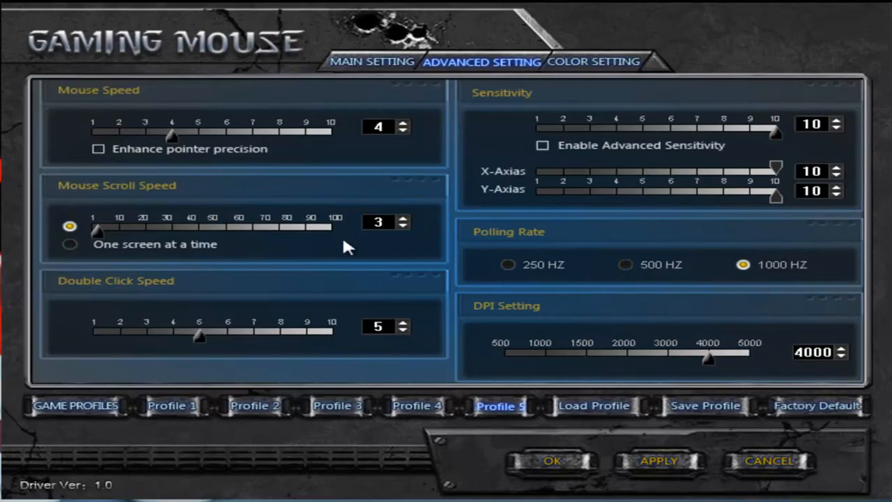
{"action": "mouse_move", "coordinate": [725, 373]}
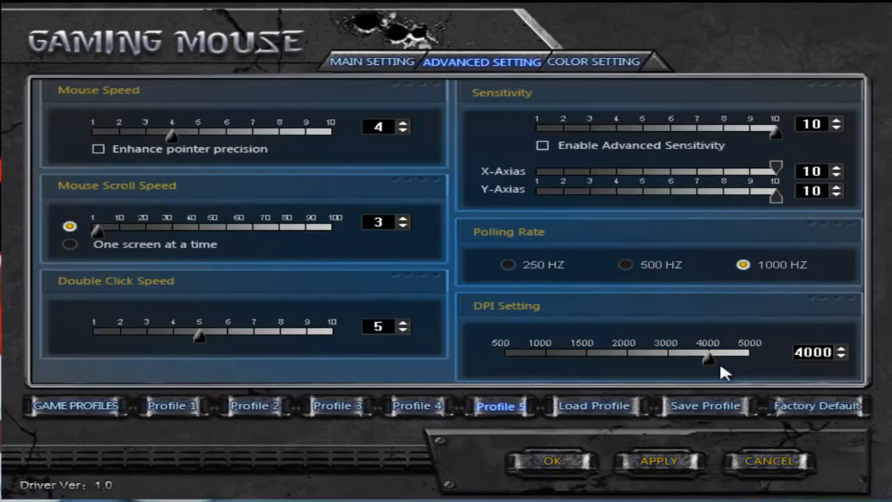
{"action": "mouse_move", "coordinate": [668, 322]}
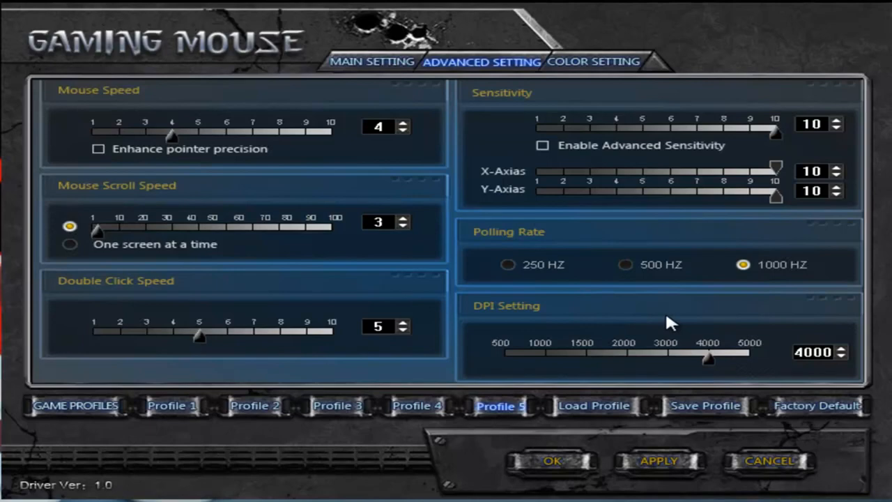
{"action": "mouse_move", "coordinate": [561, 360]}
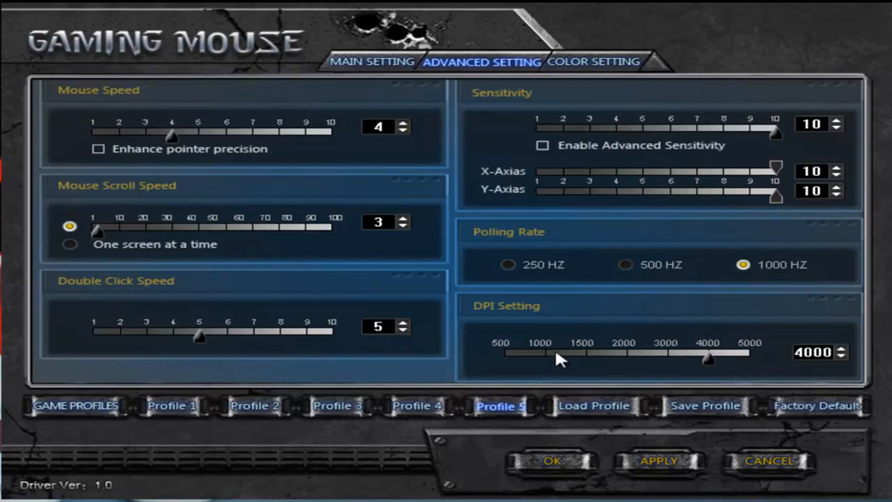
- Try cyan and magenta LED colours, finishing with orange for Profile 5
{"action": "left_click", "coordinate": [594, 62]}
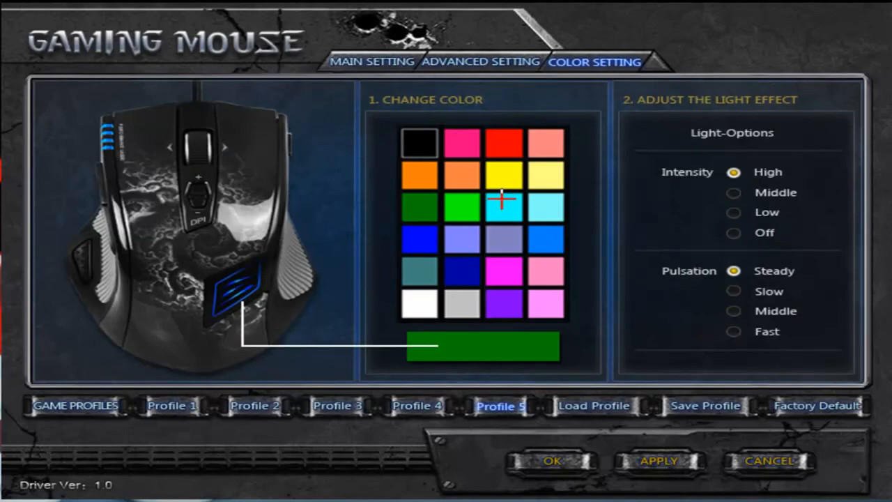
{"action": "left_click", "coordinate": [503, 206]}
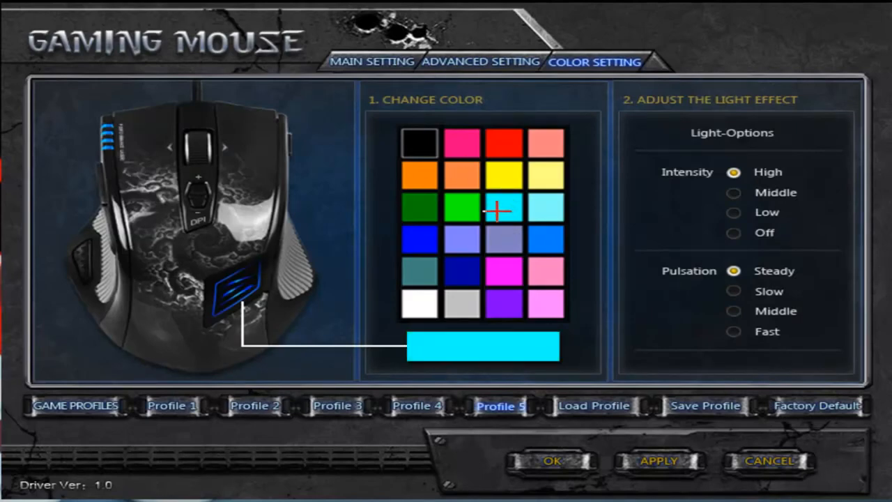
{"action": "left_click", "coordinate": [462, 271]}
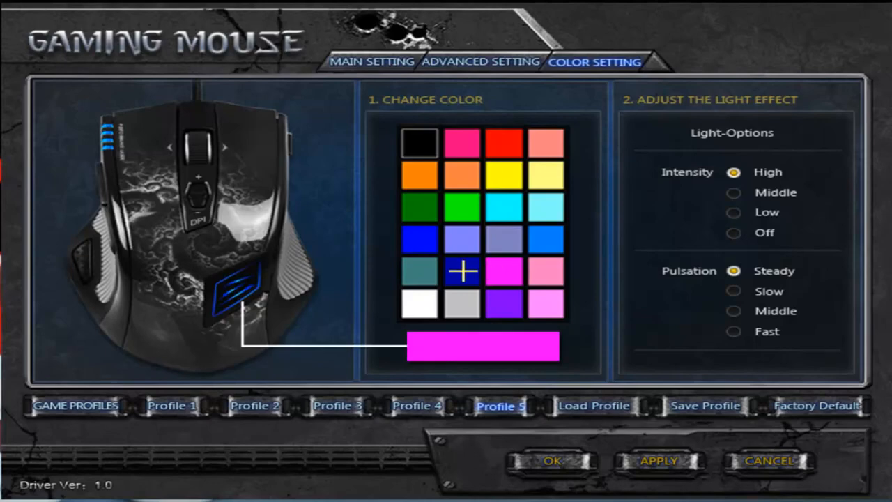
{"action": "left_click", "coordinate": [462, 238]}
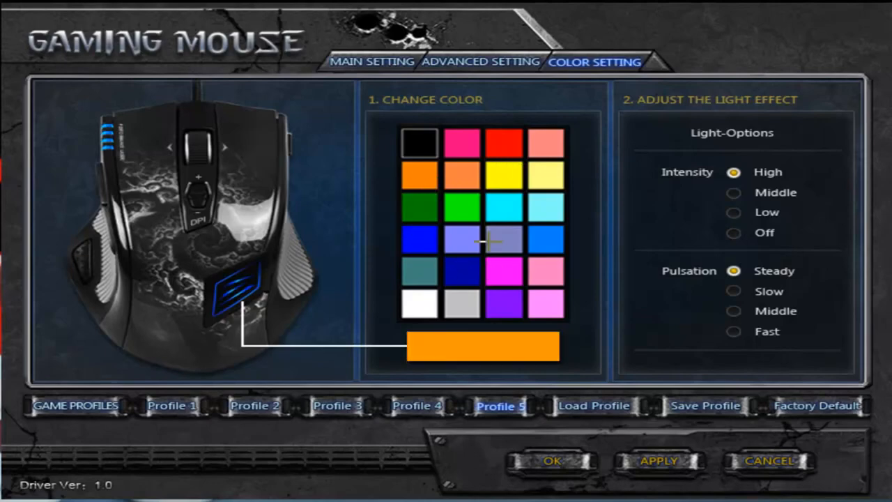
{"action": "mouse_move", "coordinate": [472, 294]}
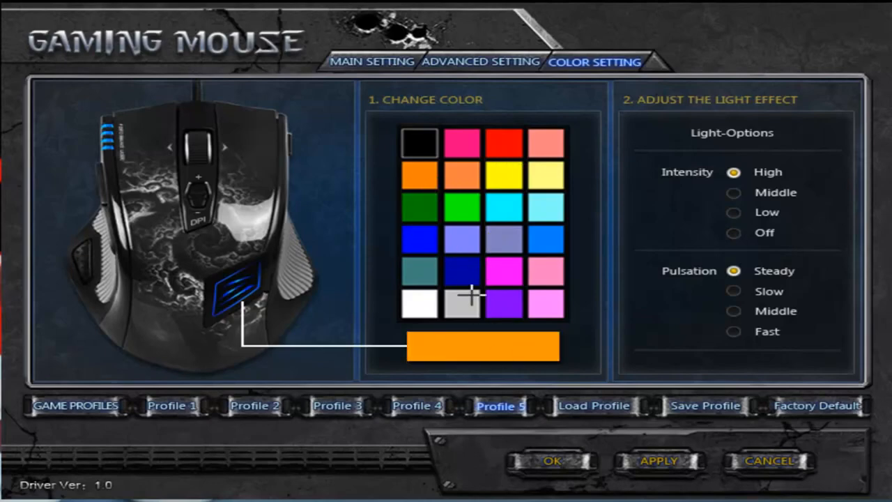
{"action": "mouse_move", "coordinate": [603, 185]}
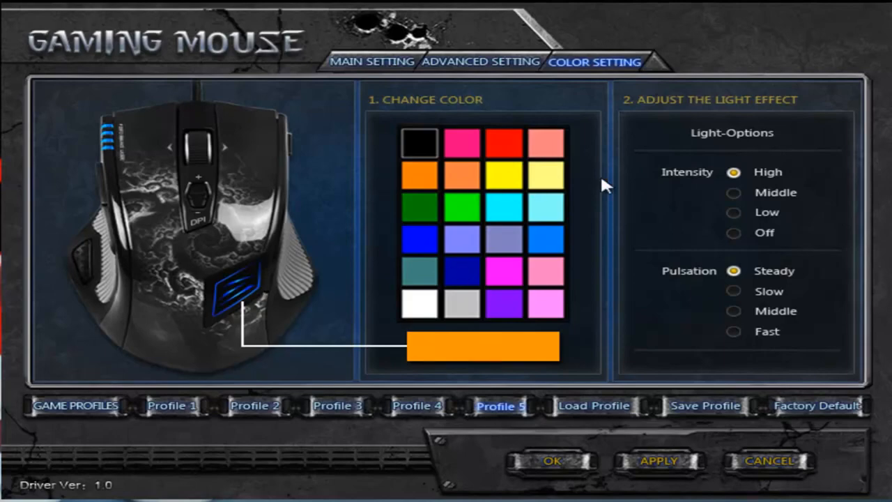
{"action": "mouse_move", "coordinate": [767, 207]}
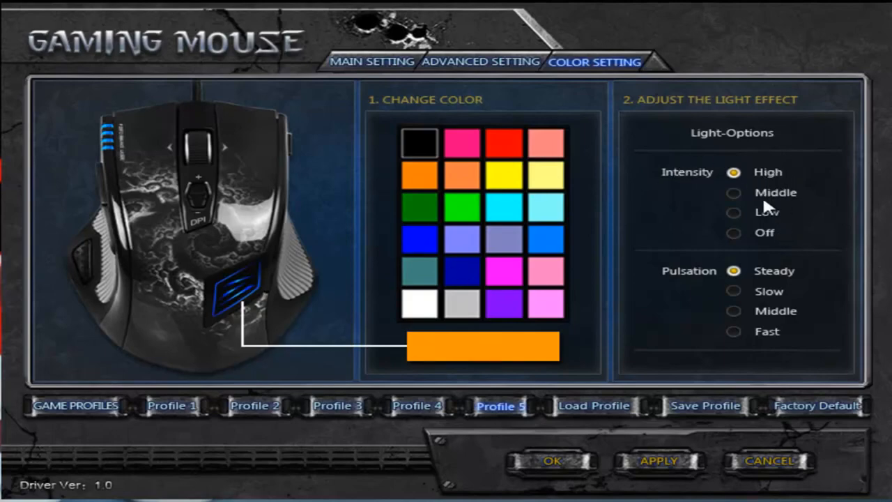
{"action": "mouse_move", "coordinate": [760, 324]}
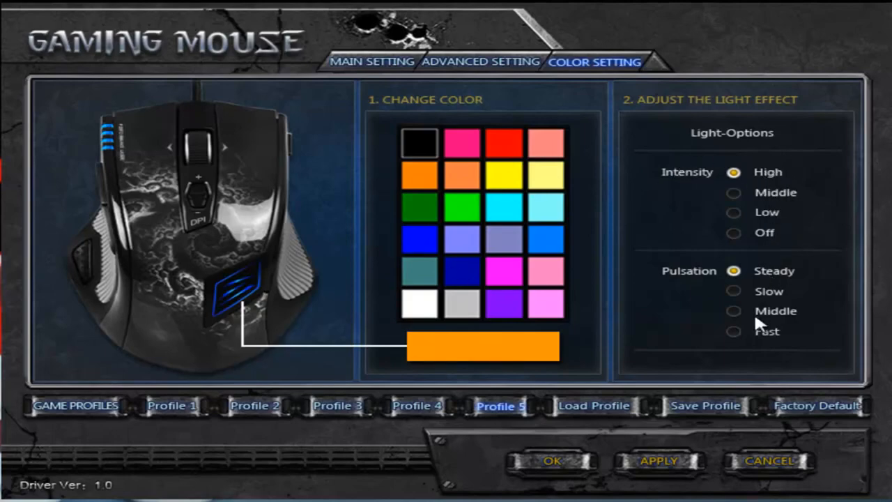
{"action": "mouse_move", "coordinate": [780, 285]}
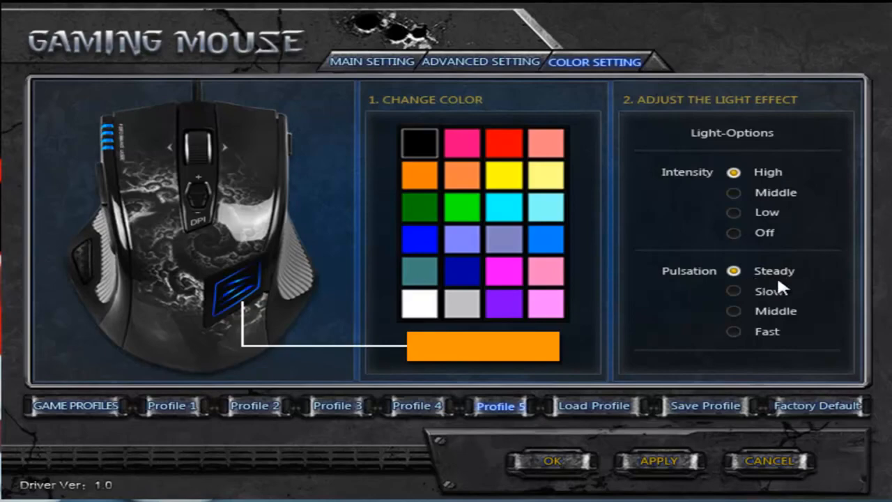
{"action": "mouse_move", "coordinate": [766, 339]}
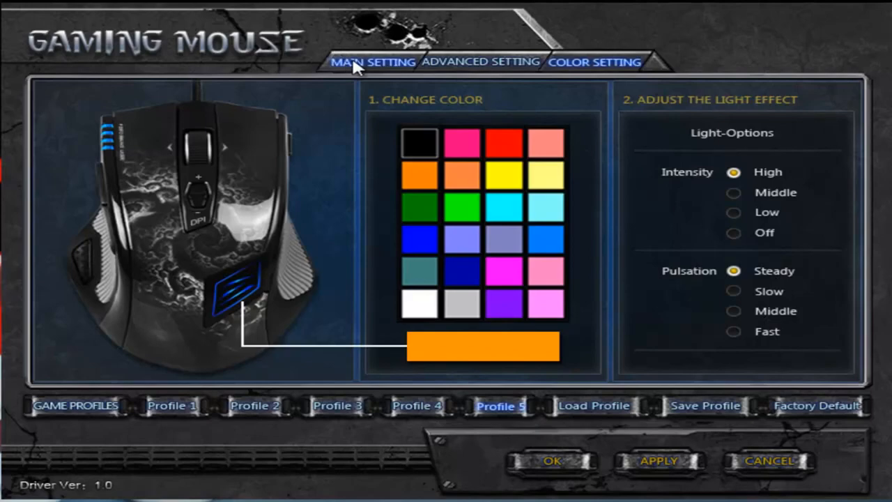
- Review the advanced settings: speed 4, 1000 Hz polling, 4000 DPI, unchanged
{"action": "left_click", "coordinate": [481, 61]}
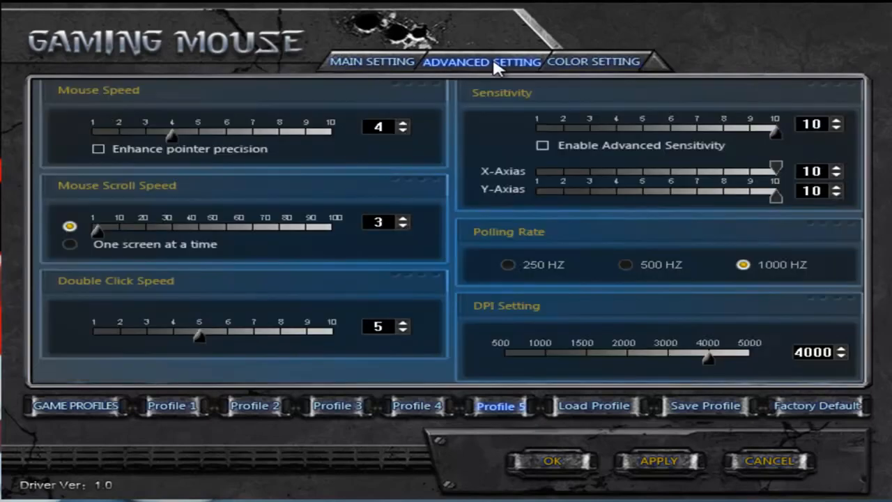
{"action": "mouse_move", "coordinate": [397, 161]}
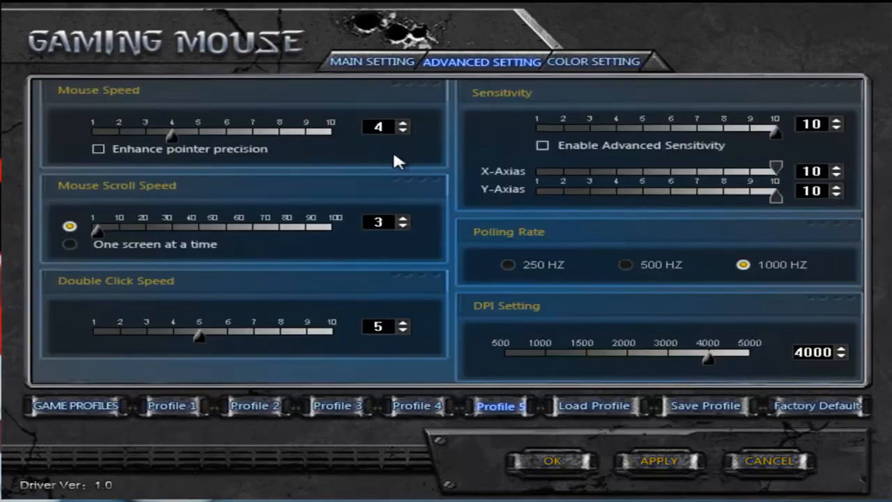
{"action": "mouse_move", "coordinate": [412, 180]}
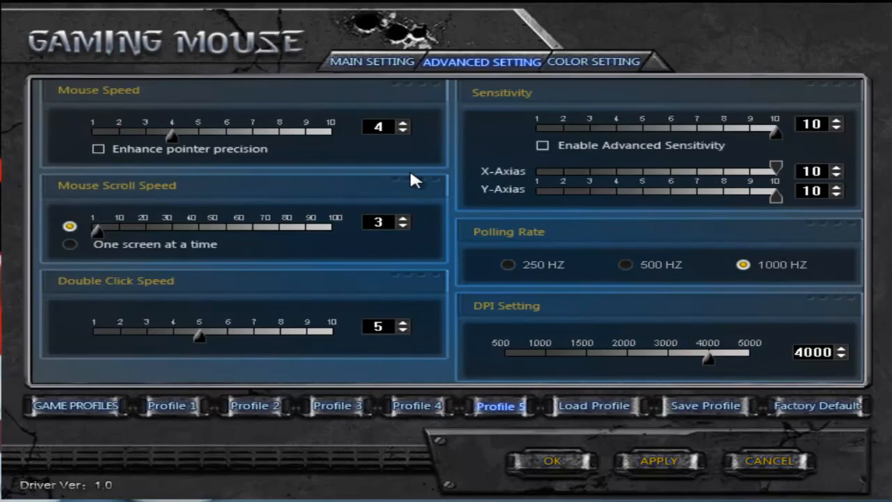
{"action": "mouse_move", "coordinate": [849, 378]}
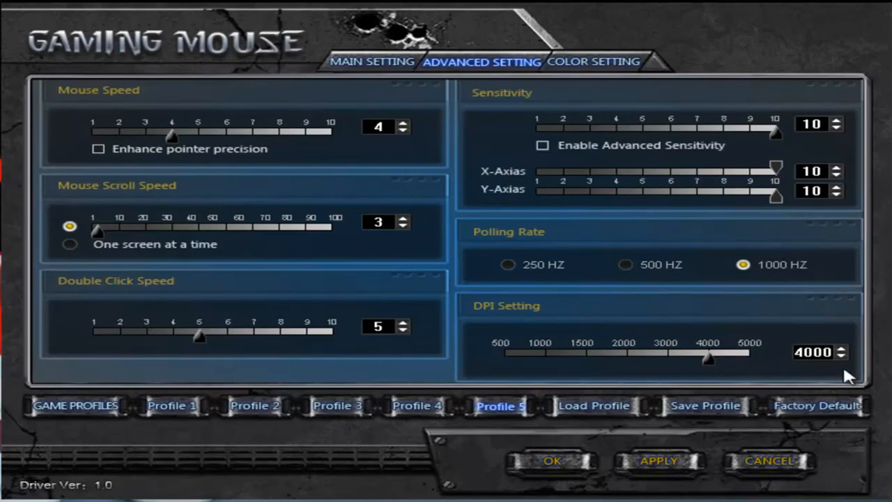
{"action": "mouse_move", "coordinate": [105, 191]}
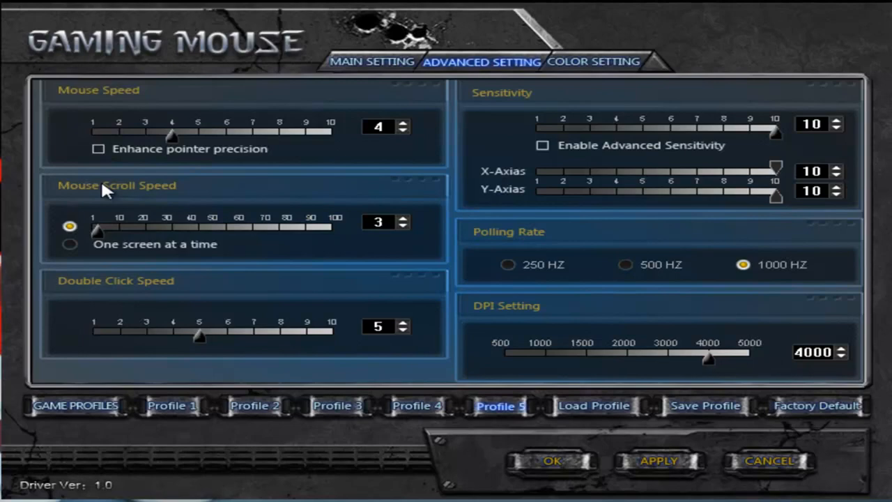
{"action": "mouse_move", "coordinate": [465, 220]}
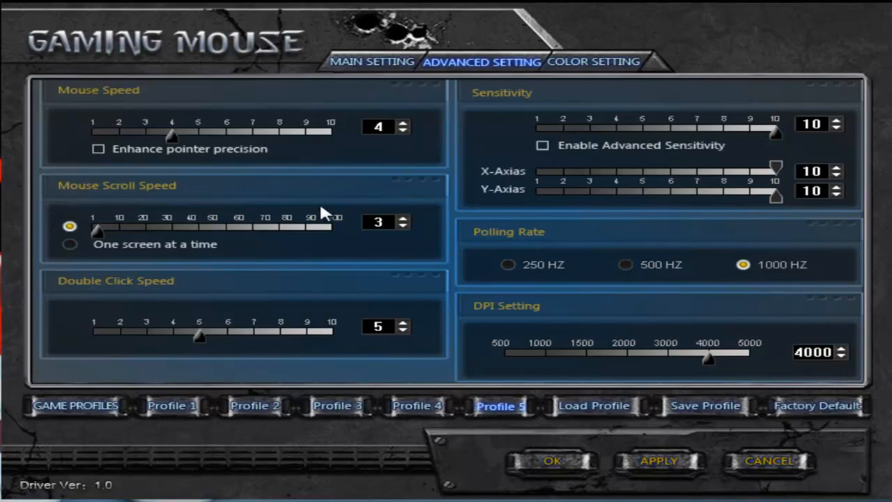
{"action": "mouse_move", "coordinate": [458, 203]}
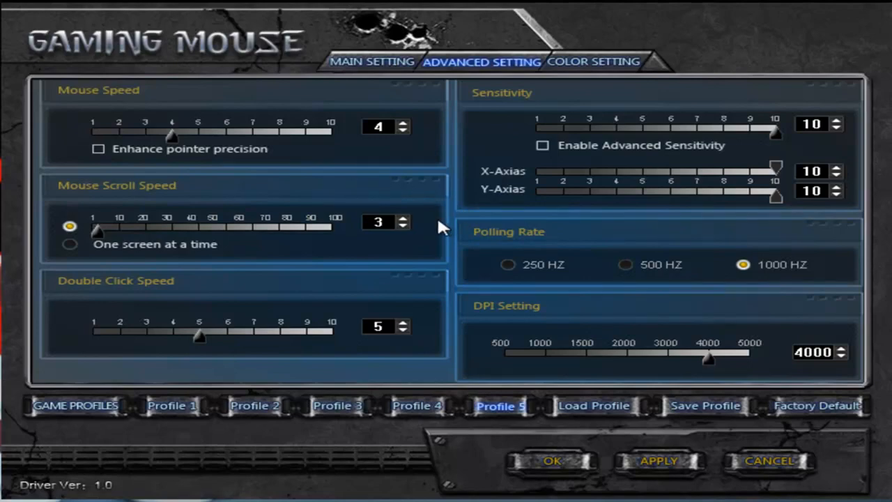
{"action": "mouse_move", "coordinate": [375, 244]}
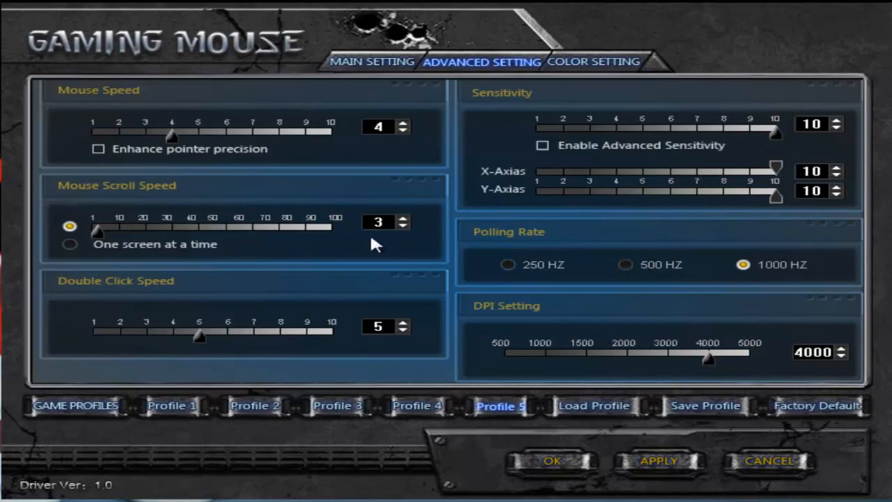
{"action": "mouse_move", "coordinate": [422, 258]}
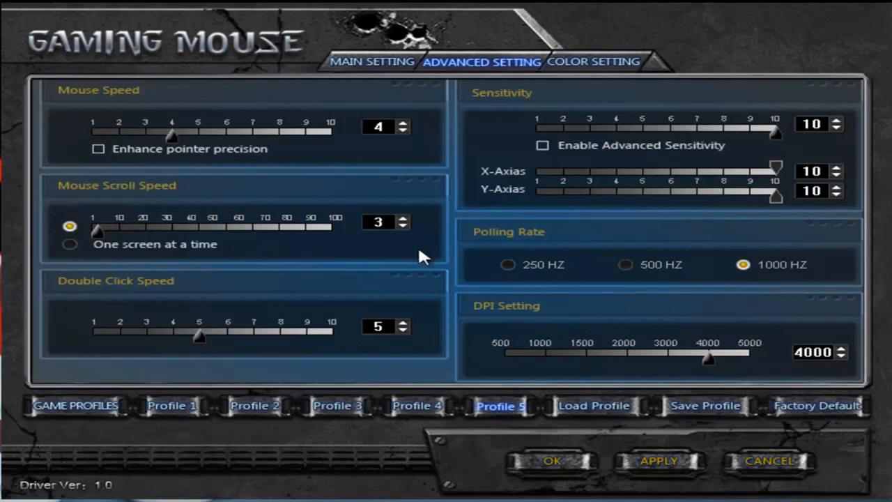